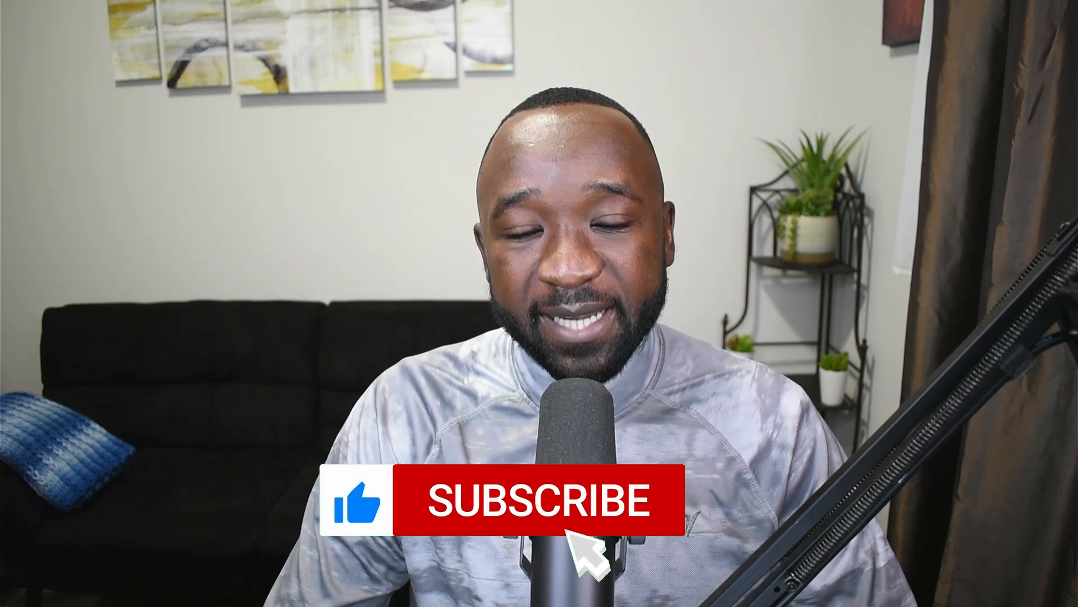
{"action": "left_click", "coordinate": [540, 500]}
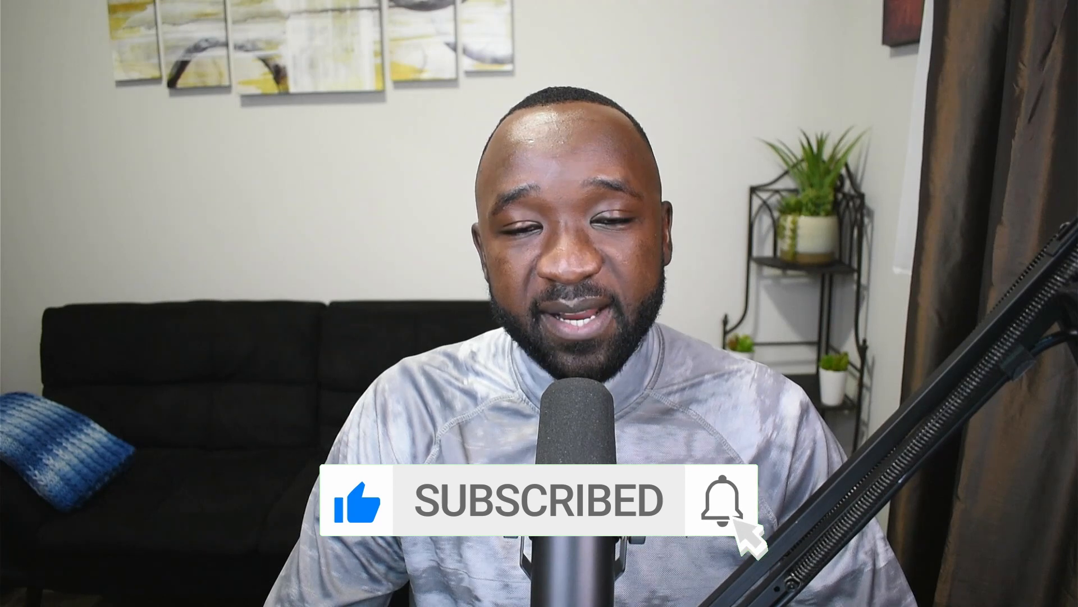